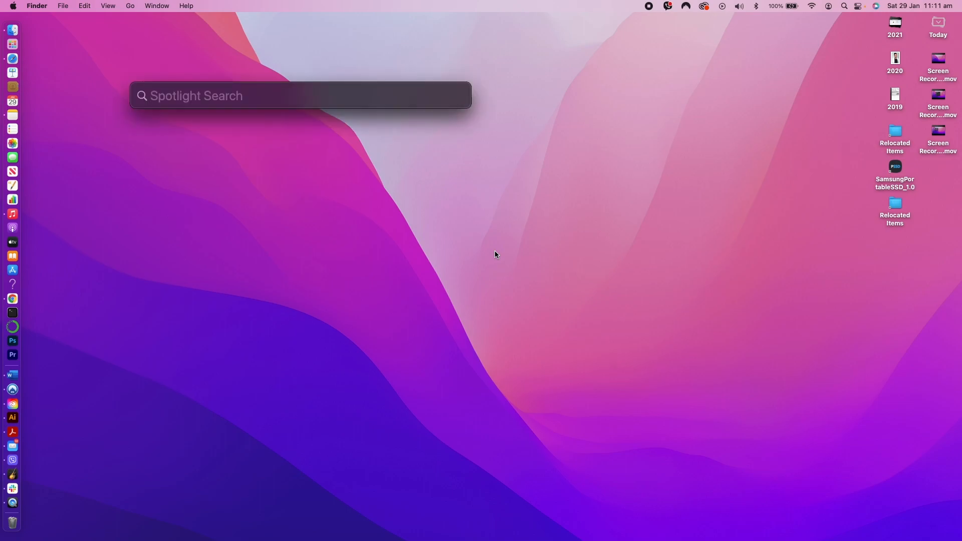
Launch System Preferences from the Apple menu in Finder
{"action": "type", "text": "system Preferences"}
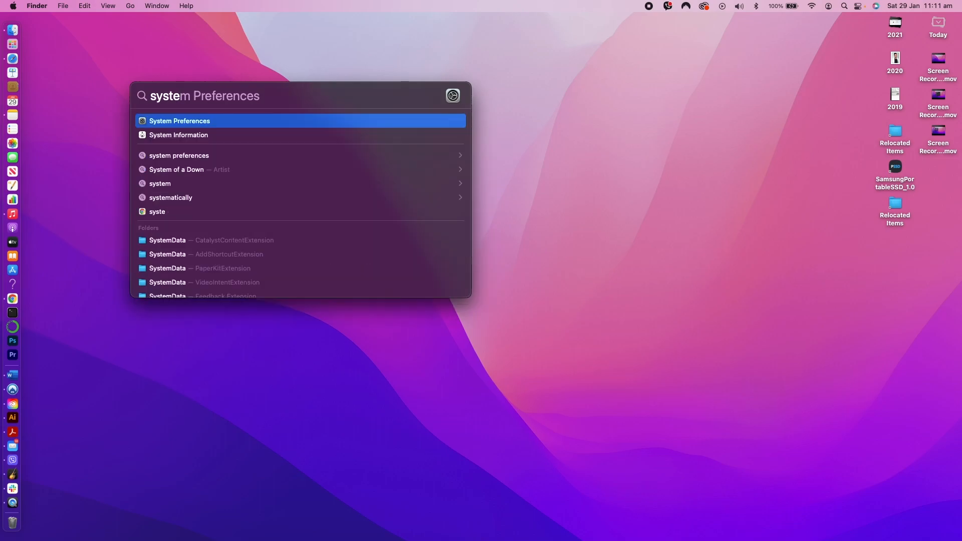
{"action": "mouse_move", "coordinate": [75, 50]}
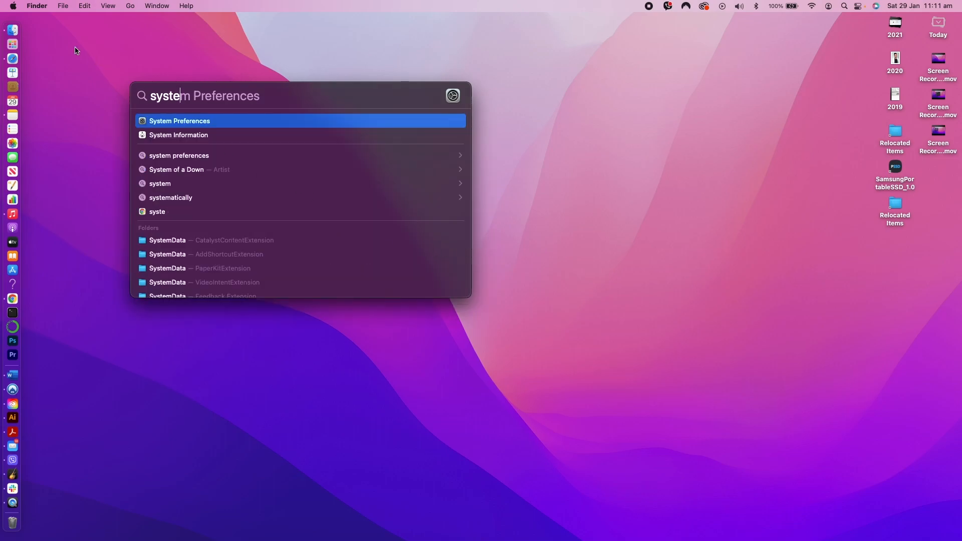
{"action": "left_click", "coordinate": [11, 6]}
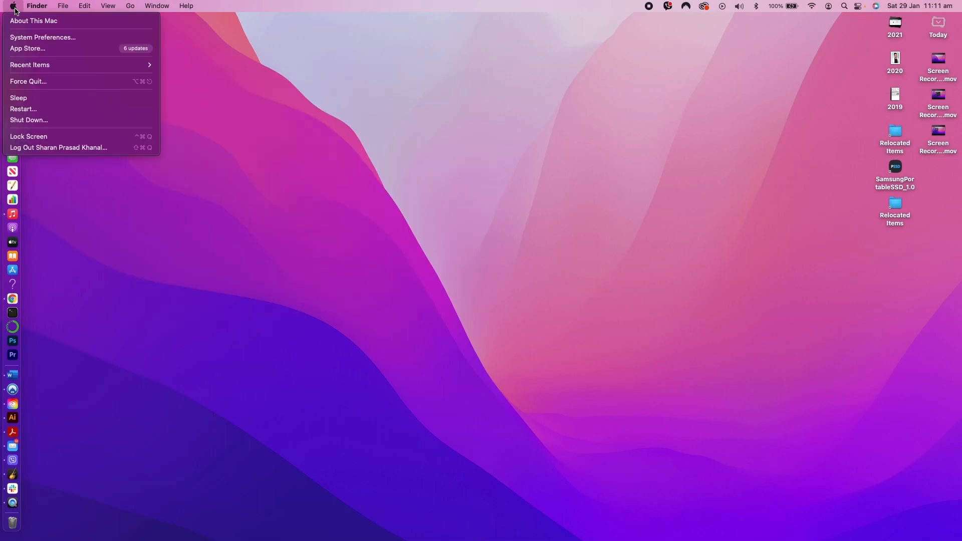
{"action": "mouse_move", "coordinate": [43, 99]}
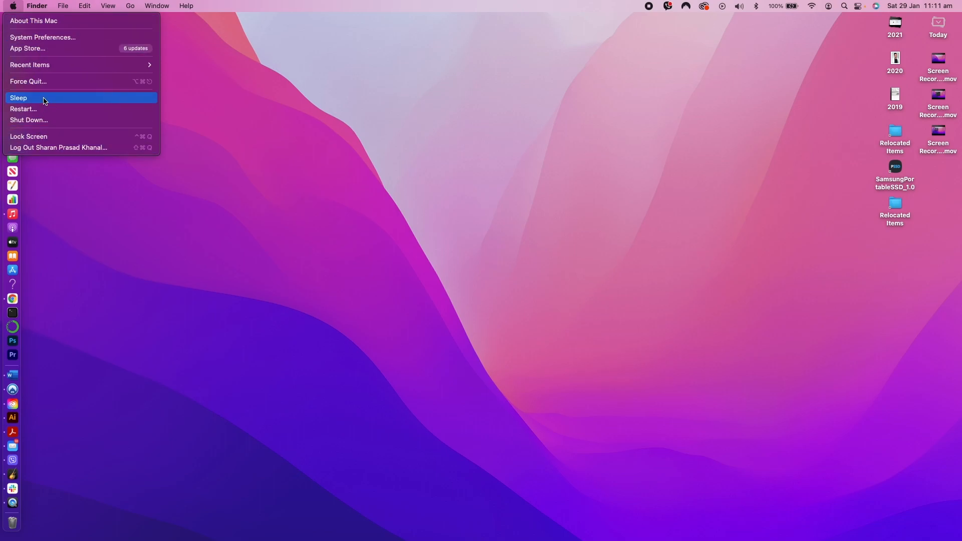
{"action": "mouse_move", "coordinate": [42, 37]}
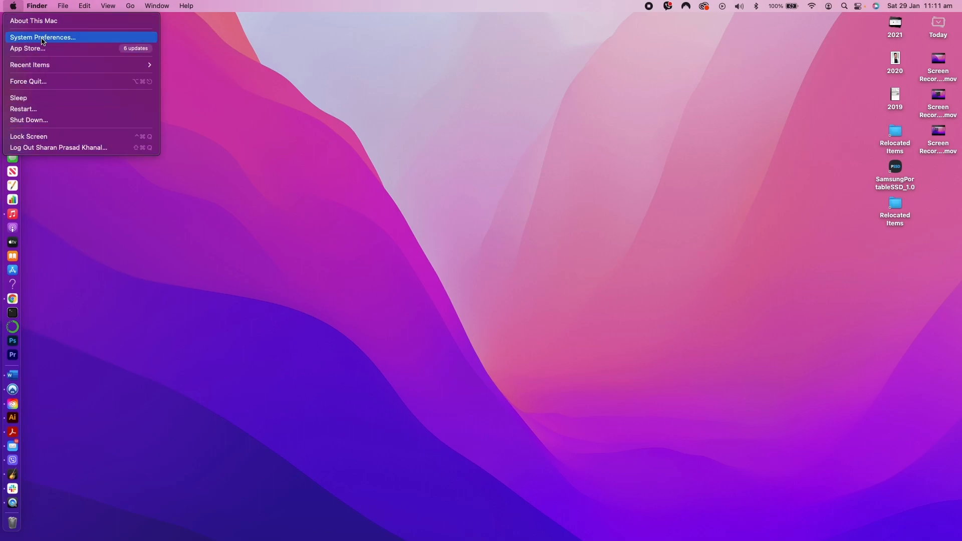
{"action": "left_click", "coordinate": [42, 37]}
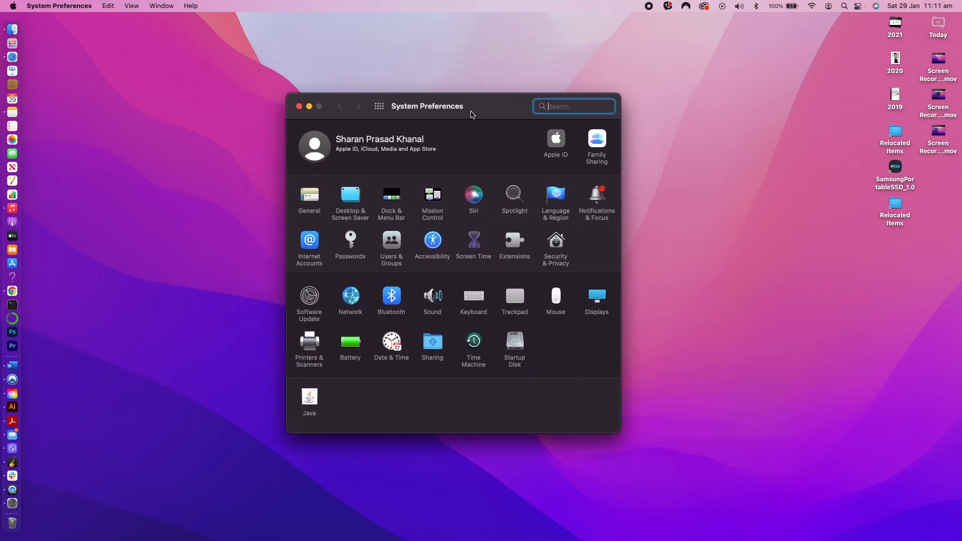
{"action": "mouse_move", "coordinate": [601, 201]}
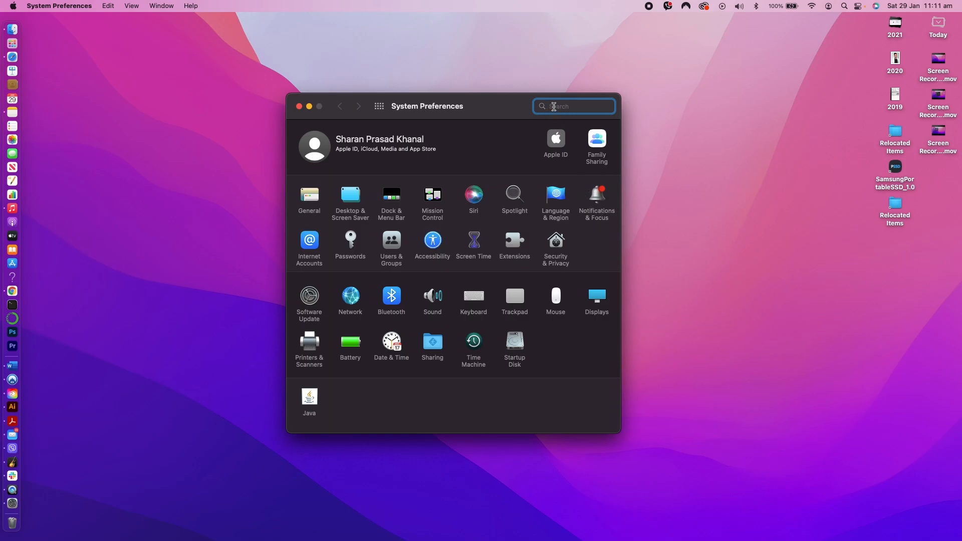
Search 'no' and open the Notifications & Focus pane from the results
{"action": "type", "text": "notification"}
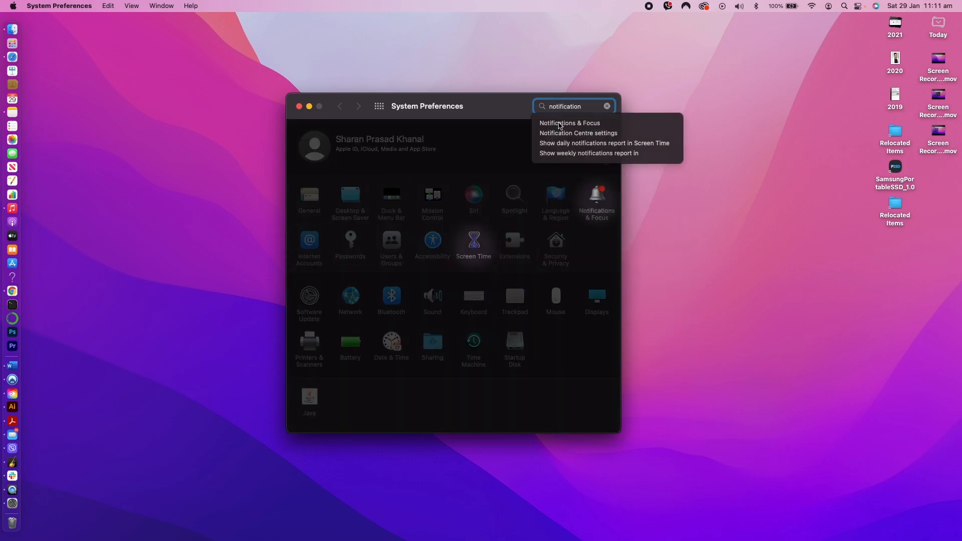
{"action": "left_click", "coordinate": [569, 122]}
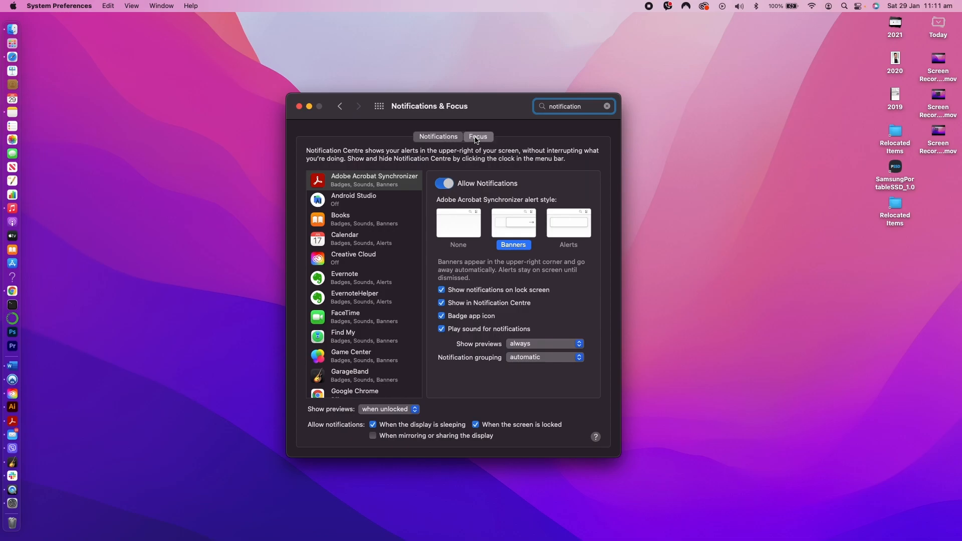
{"action": "left_click", "coordinate": [438, 136]}
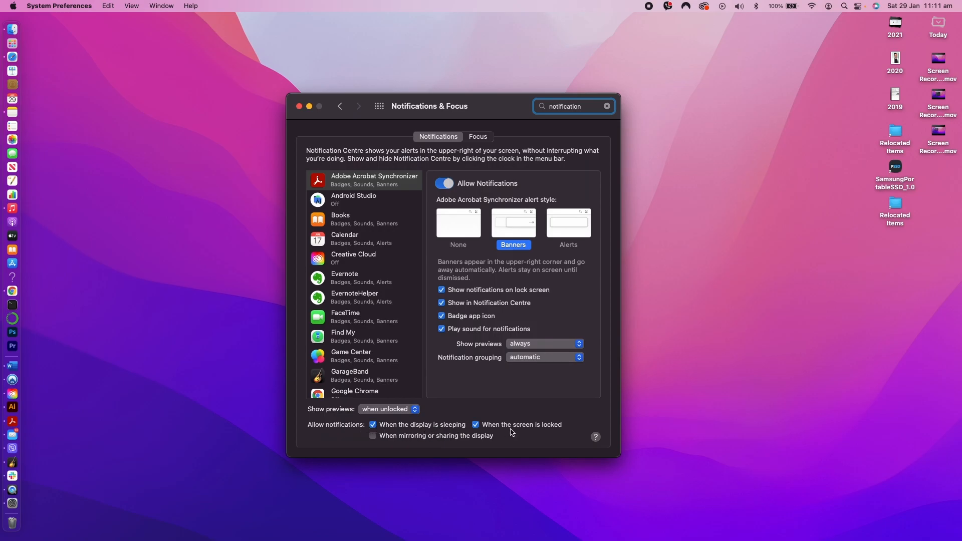
{"action": "mouse_move", "coordinate": [414, 442]}
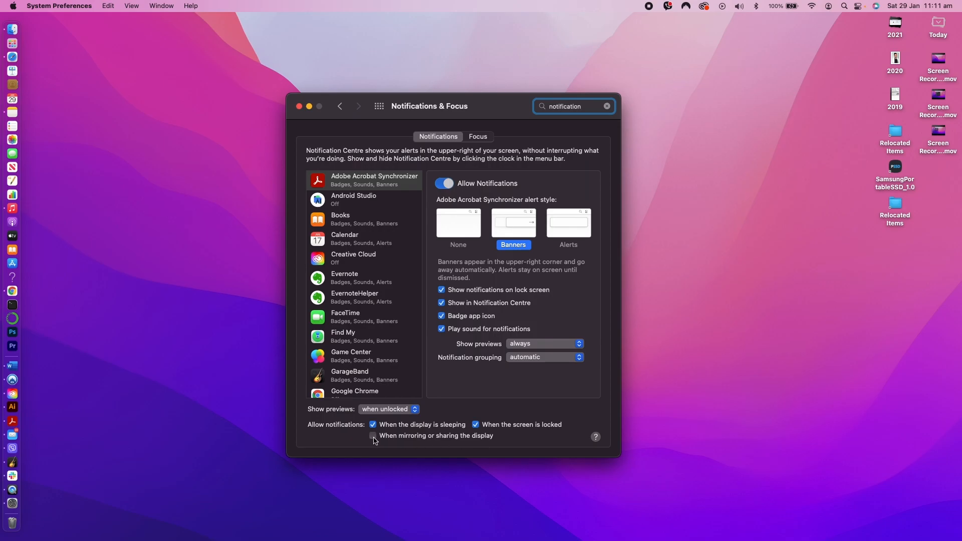
Enable the 'When mirroring or sharing the display' notifications checkbox
{"action": "left_click", "coordinate": [372, 435]}
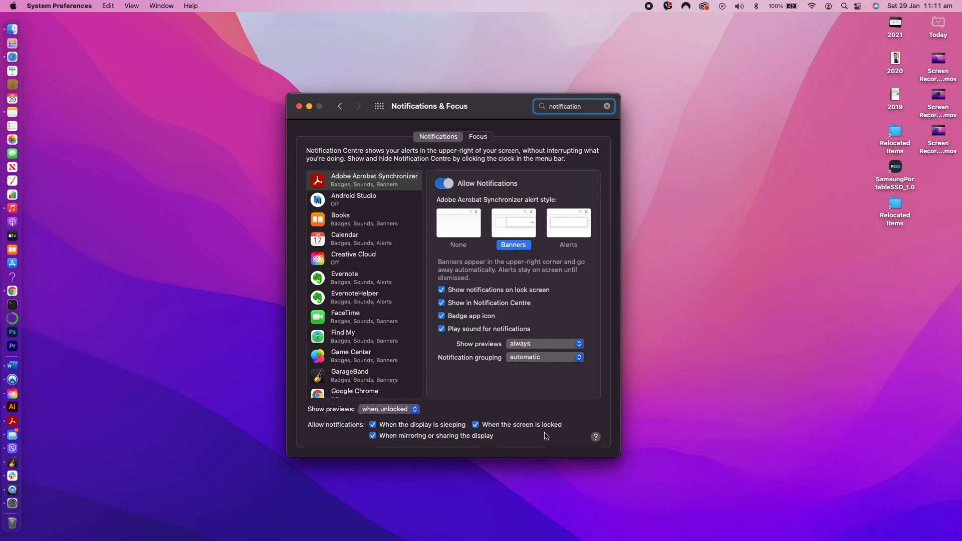
{"action": "mouse_move", "coordinate": [549, 436]}
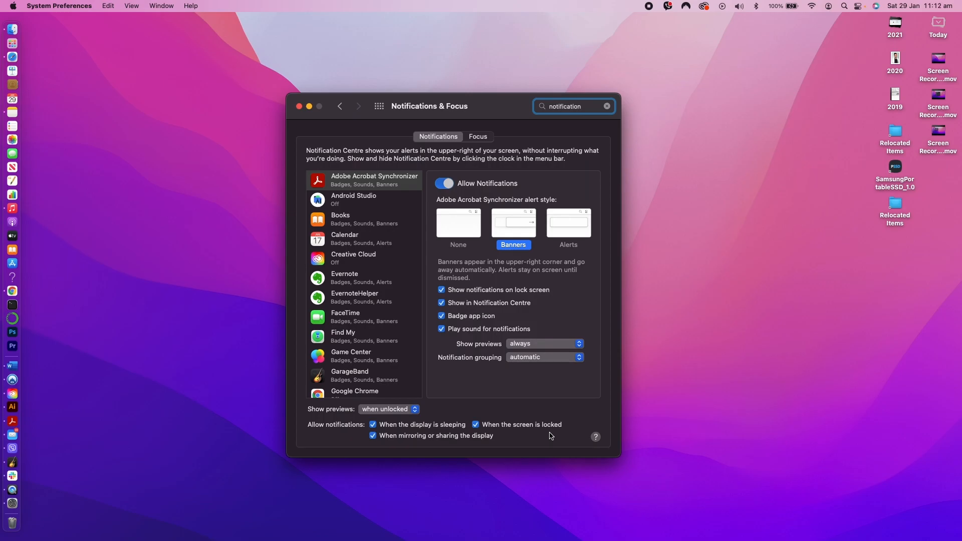
{"action": "mouse_move", "coordinate": [487, 328]}
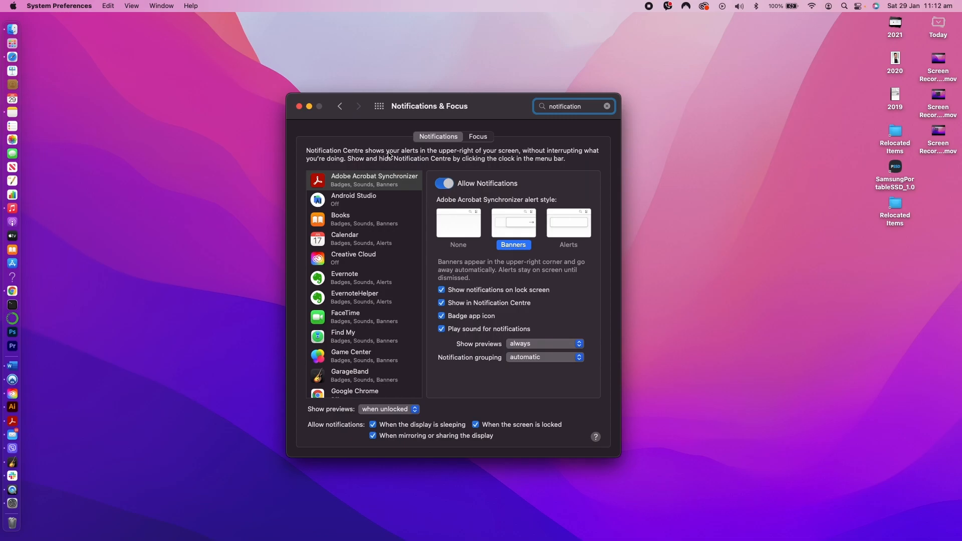
{"action": "mouse_move", "coordinate": [298, 105]}
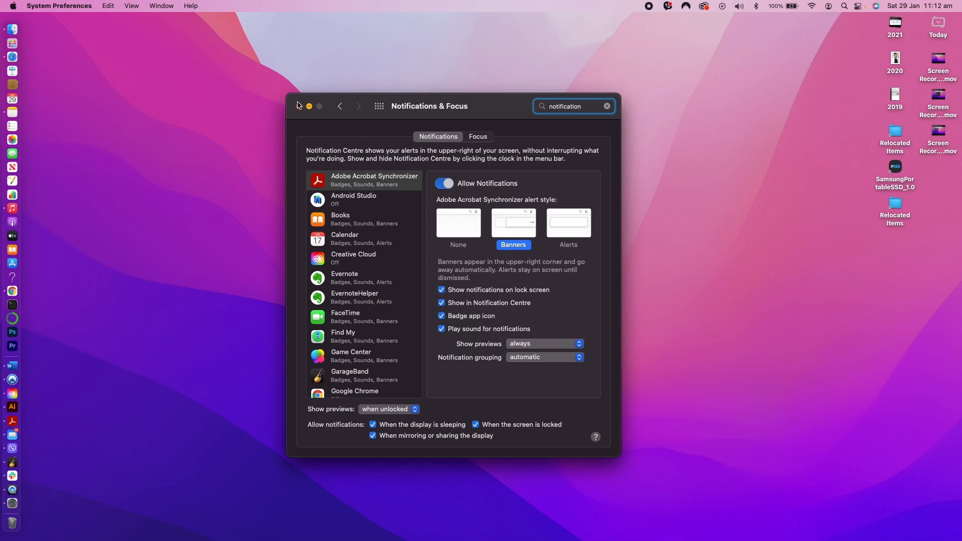